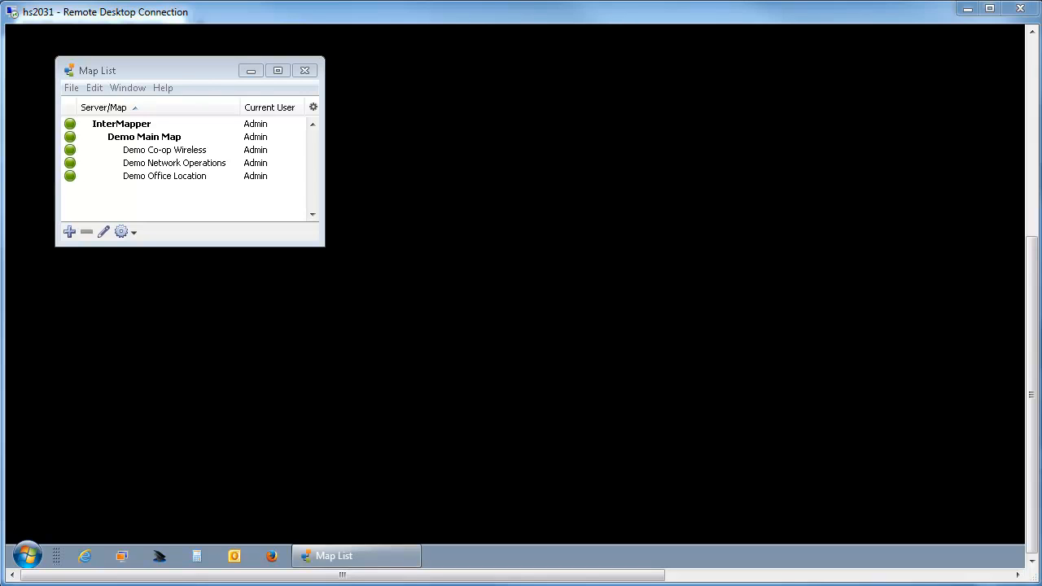
pyautogui.moveTo(127, 531)
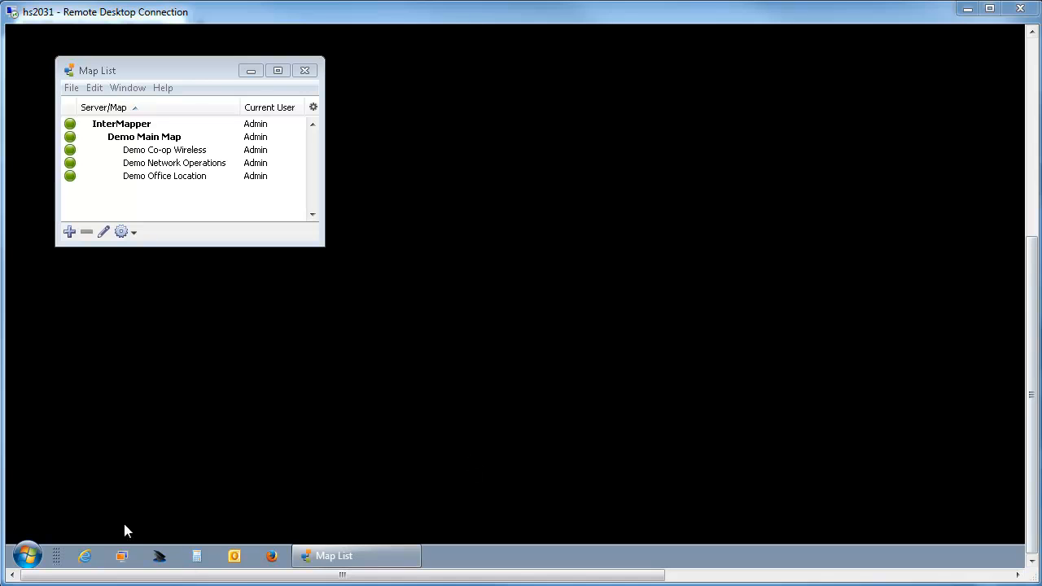
# - Launch InterMapper Control Center from Start > All Programs > InterMapper
pyautogui.click(26, 557)
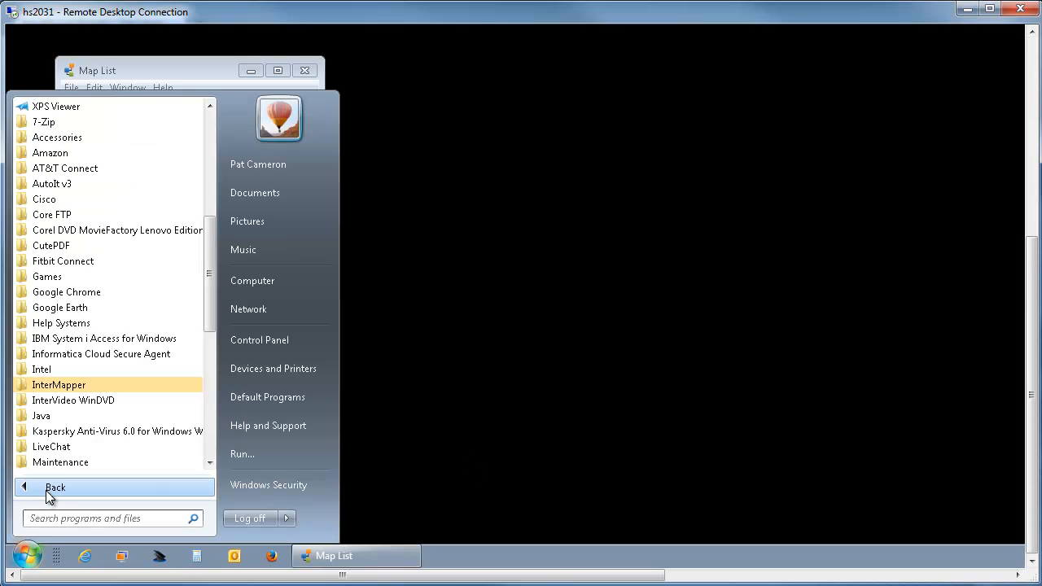
pyautogui.click(59, 385)
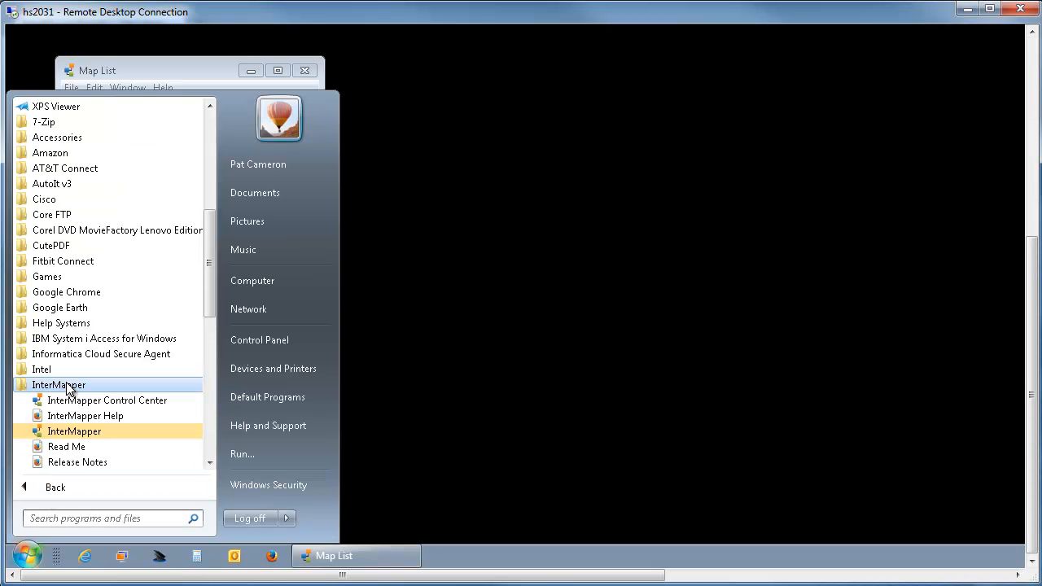
pyautogui.moveTo(108, 400)
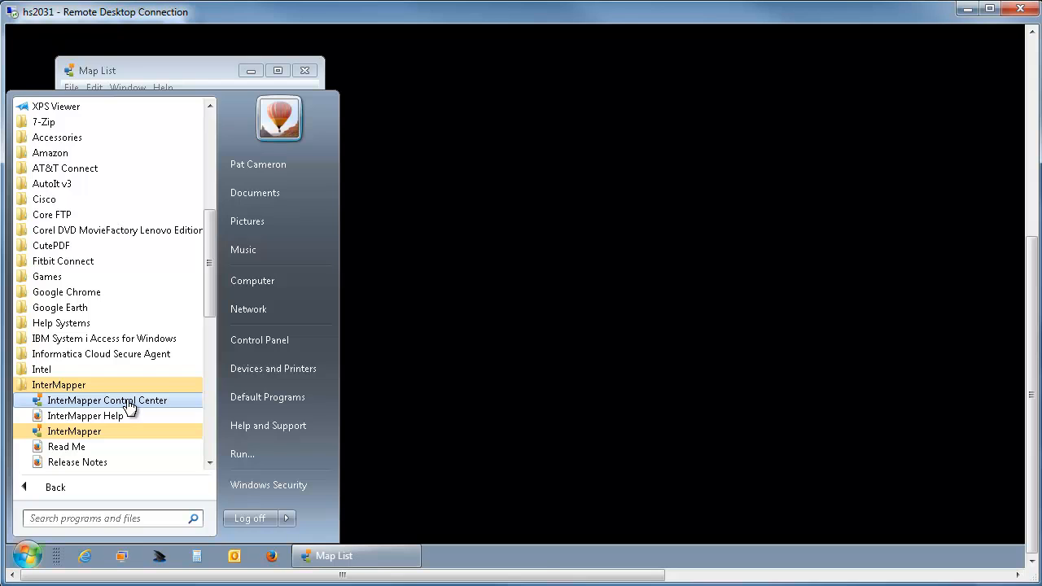
pyautogui.click(107, 400)
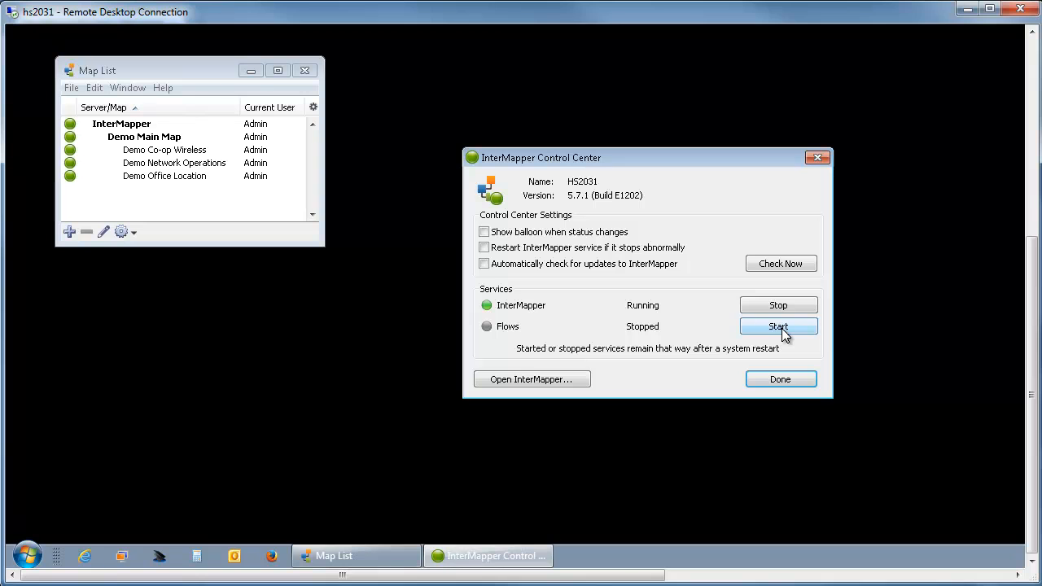
# - Start the Flows service so it shows Running, then dismiss the Control Center with Done
pyautogui.click(778, 325)
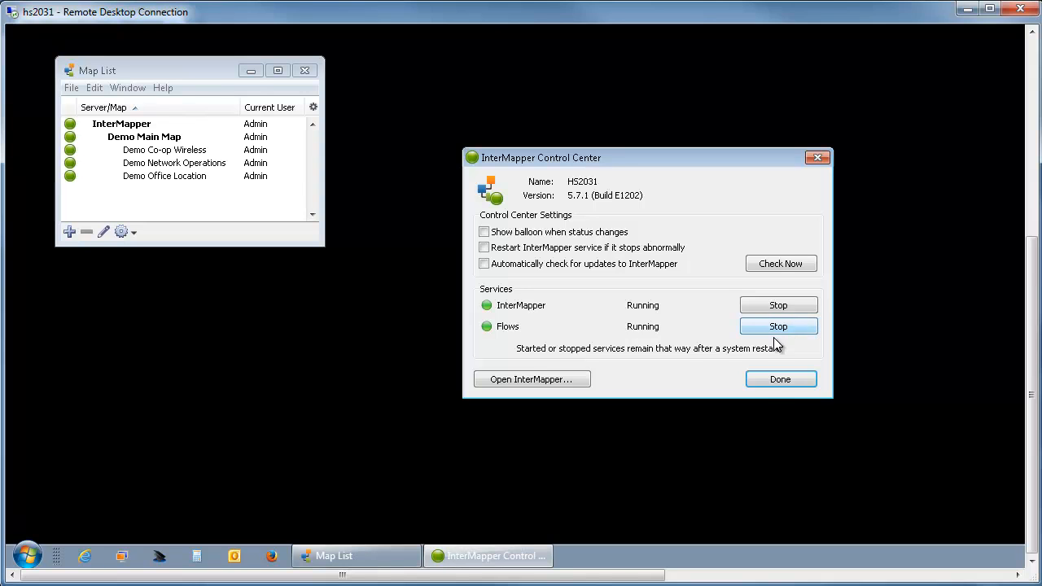
pyautogui.click(778, 378)
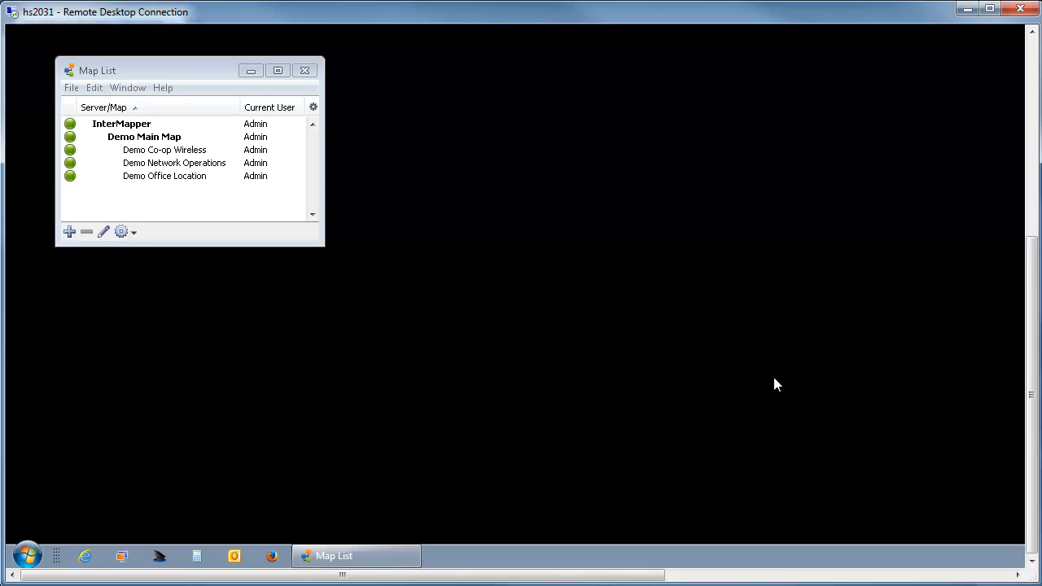
pyautogui.moveTo(443, 420)
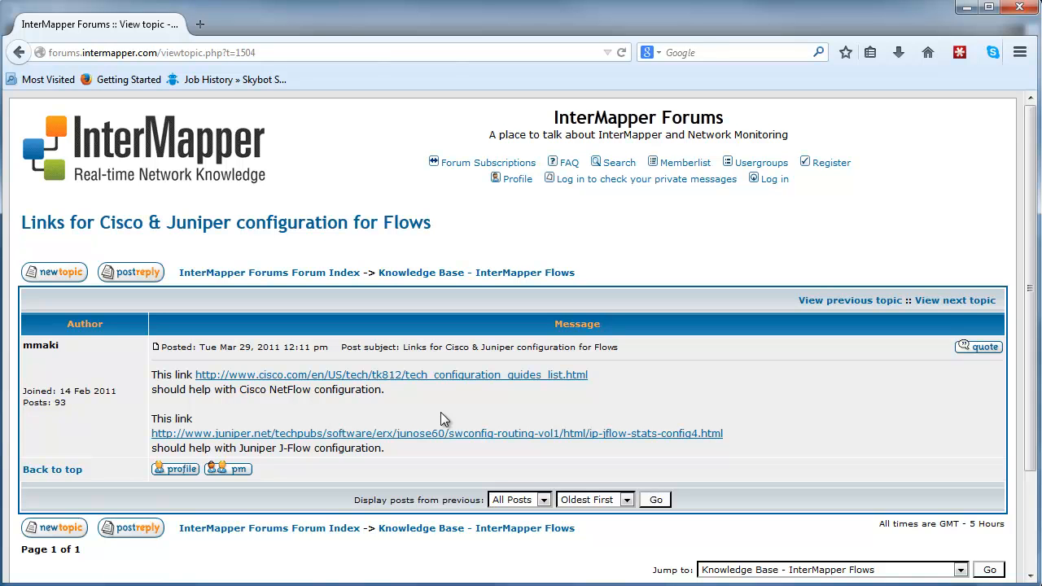
pyautogui.moveTo(267, 391)
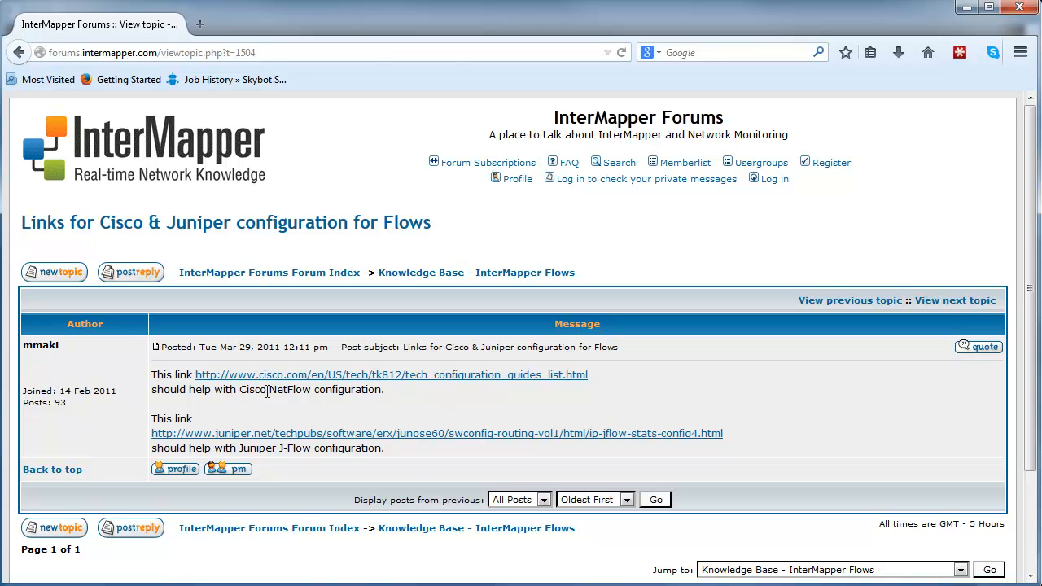
pyautogui.moveTo(307, 408)
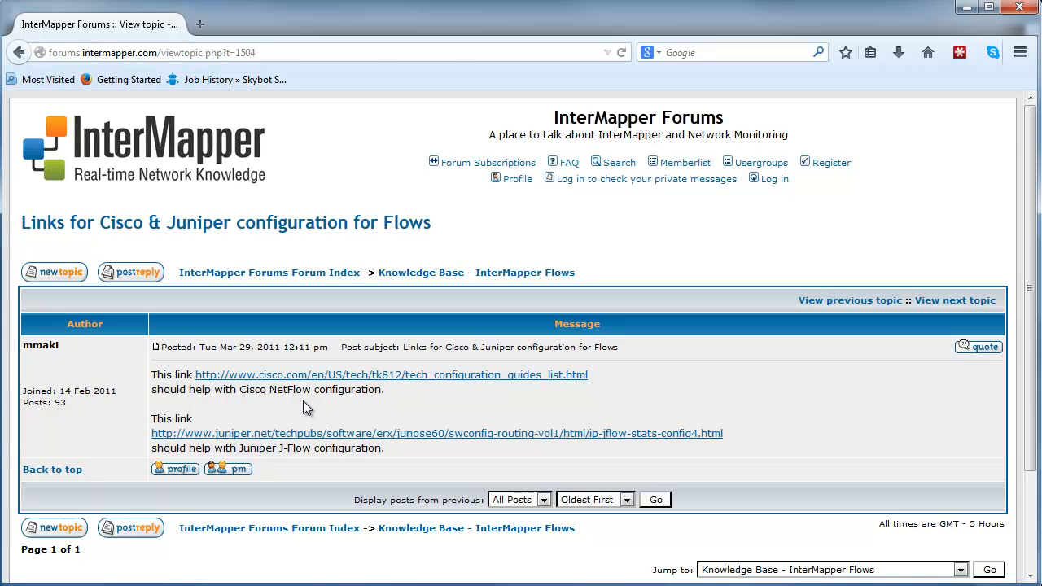
pyautogui.moveTo(309, 462)
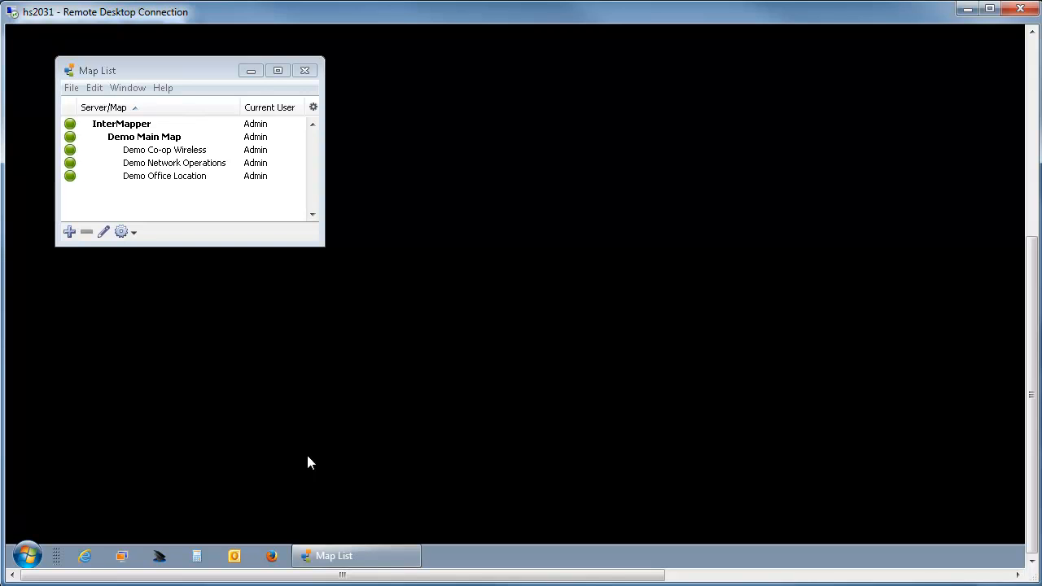
pyautogui.moveTo(97, 189)
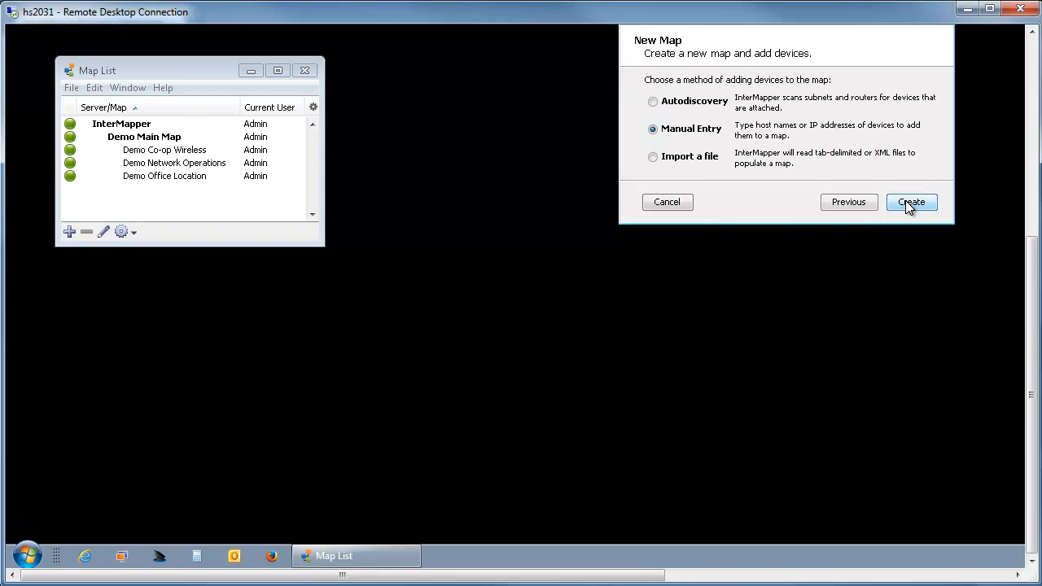
pyautogui.moveTo(674, 146)
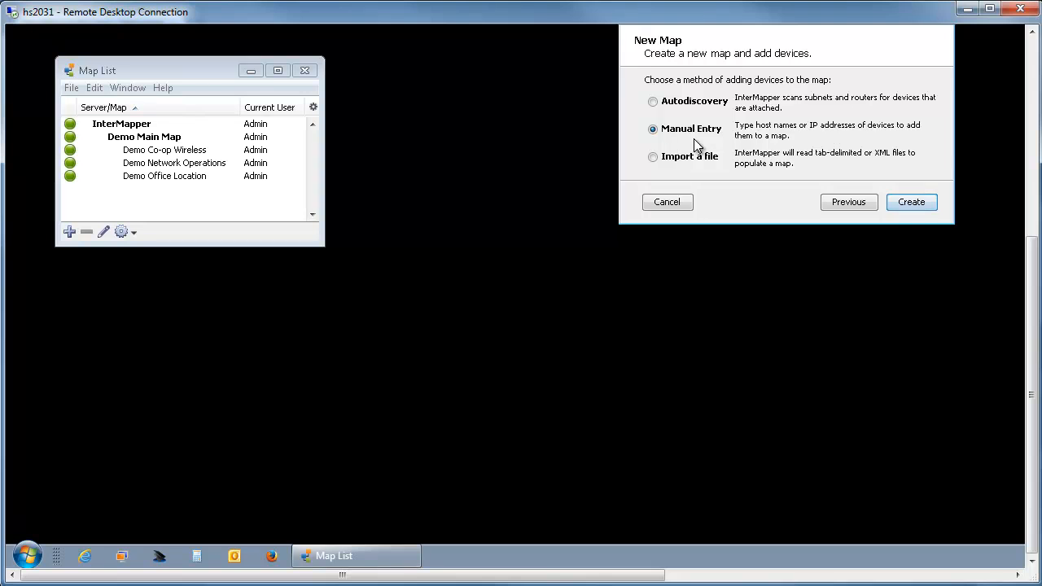
# - Create the new map Flows.2 using the Manual Entry option
pyautogui.click(912, 202)
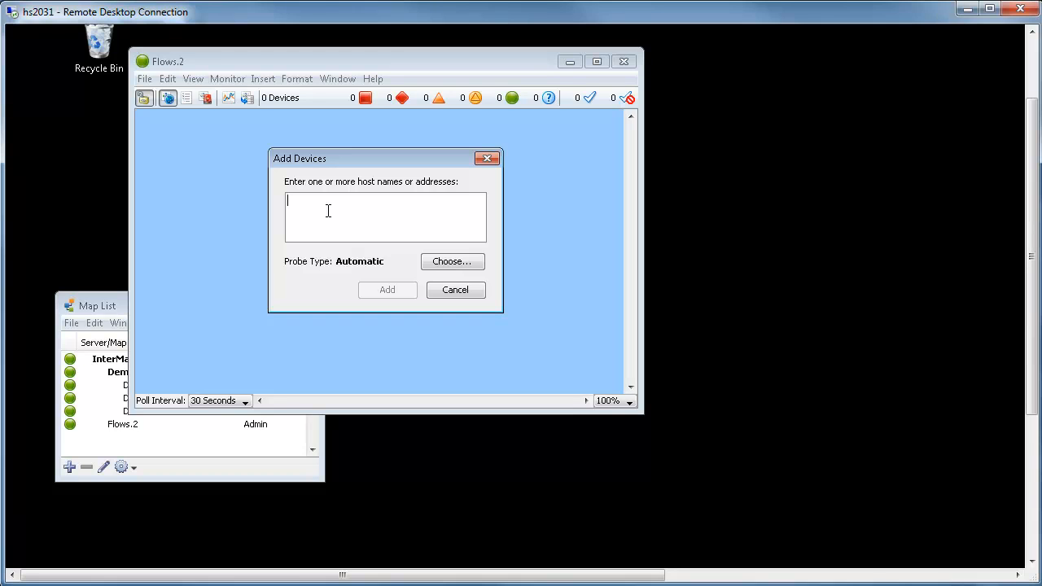
# - Add device 10.253.1.57 to the Flows.2 map via the Add Devices dialog
pyautogui.write('10.253.1.57')
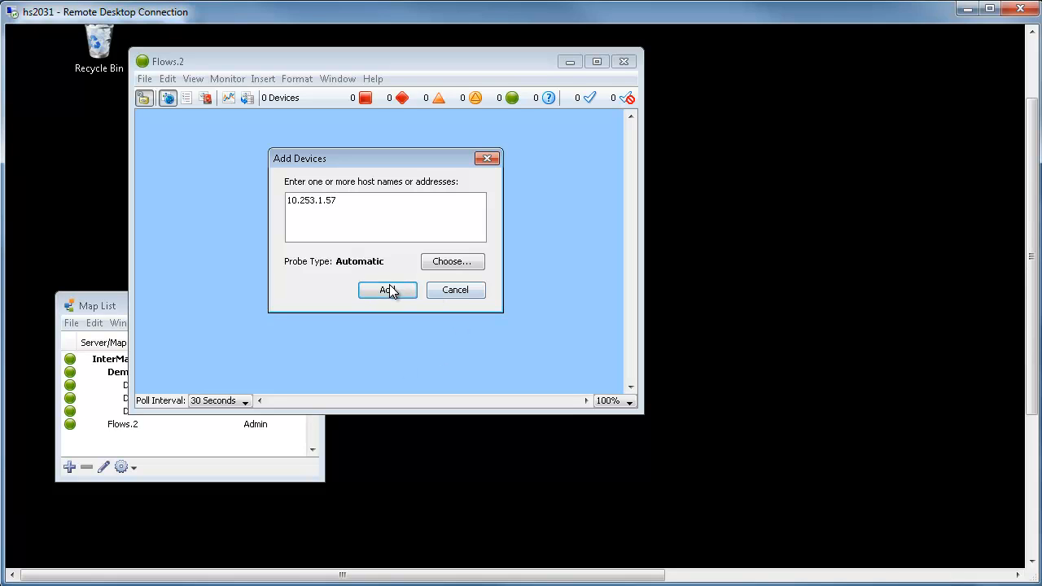
pyautogui.click(387, 290)
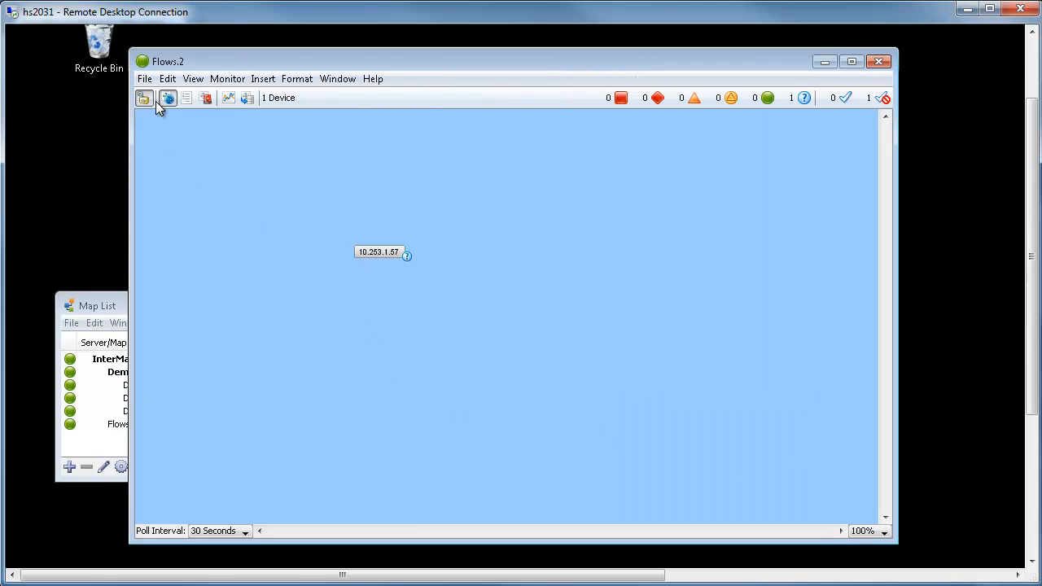
# - Switch Flows.2 from the device list to the map diagram showing 10.253.1.57
pyautogui.click(186, 97)
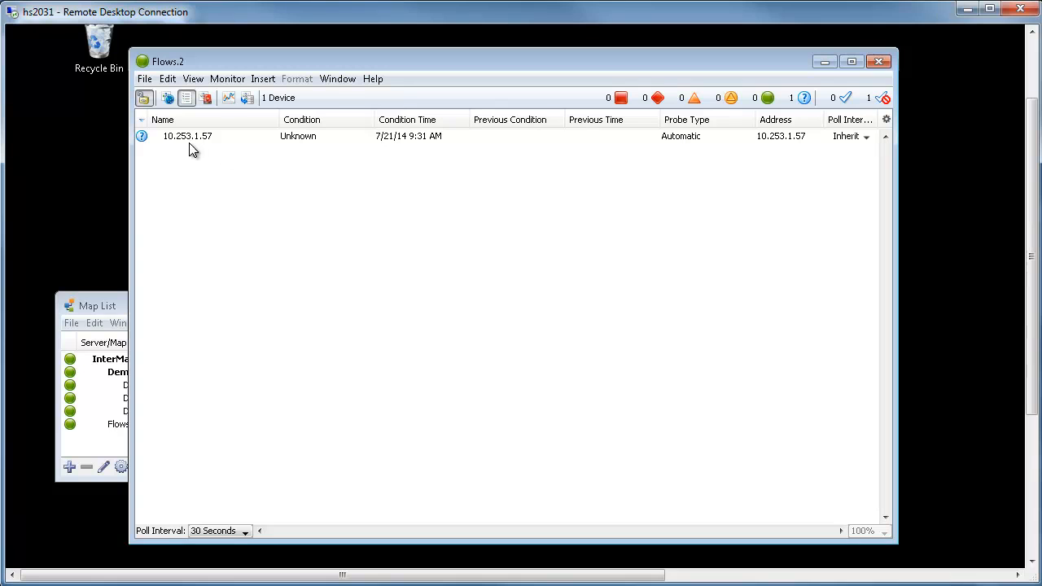
pyautogui.moveTo(213, 150)
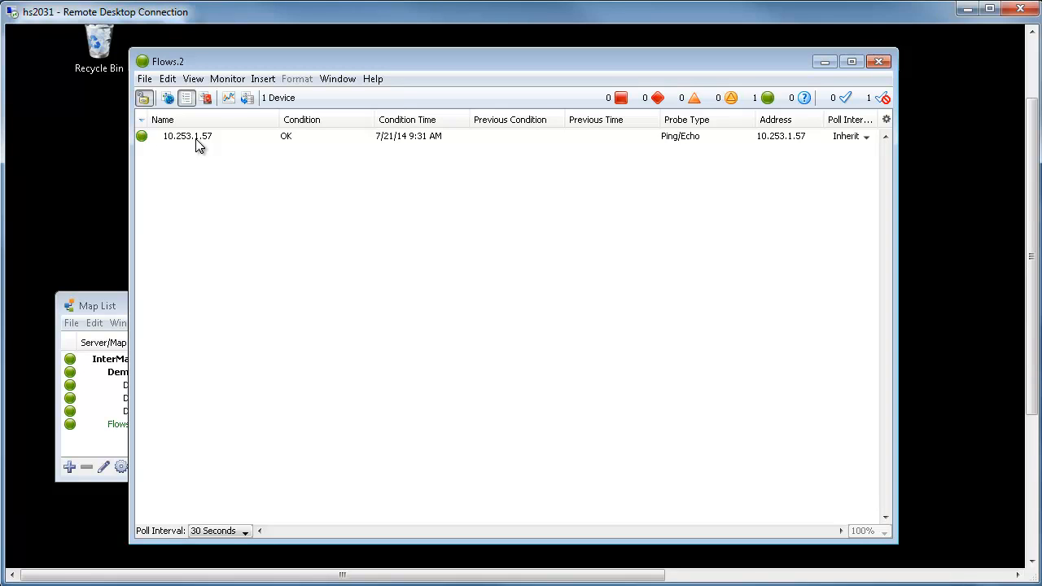
pyautogui.click(168, 97)
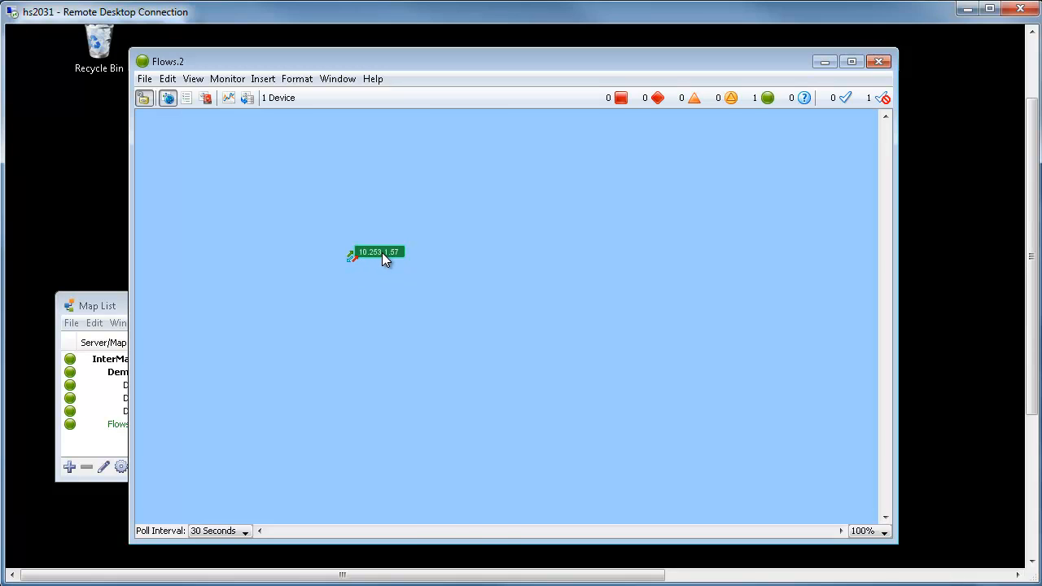
# - Show the 10.253.1.57 device's traffic in the Flows window via Show in > Flows Window
pyautogui.rightClick(374, 257)
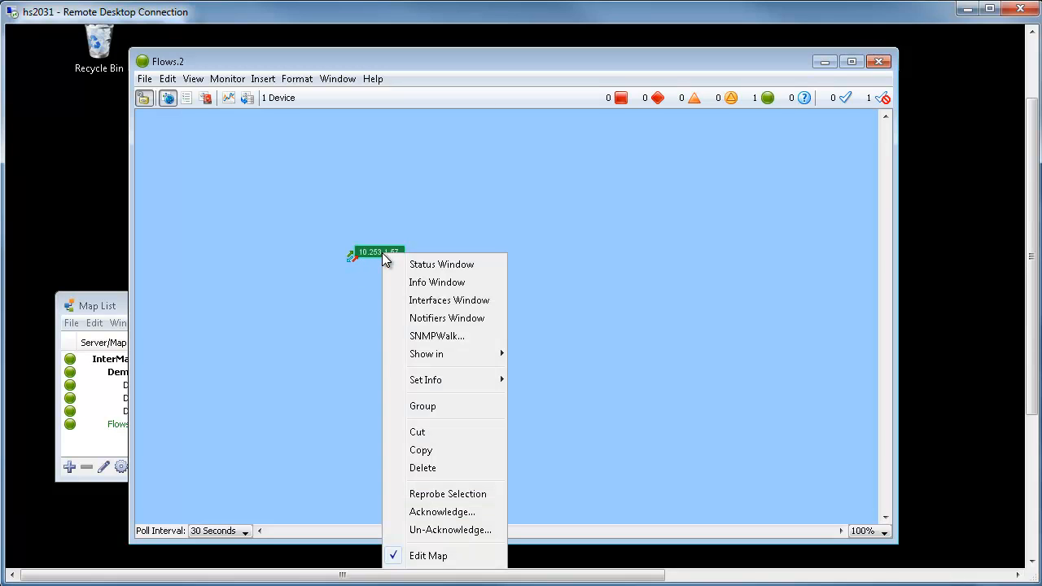
pyautogui.moveTo(427, 353)
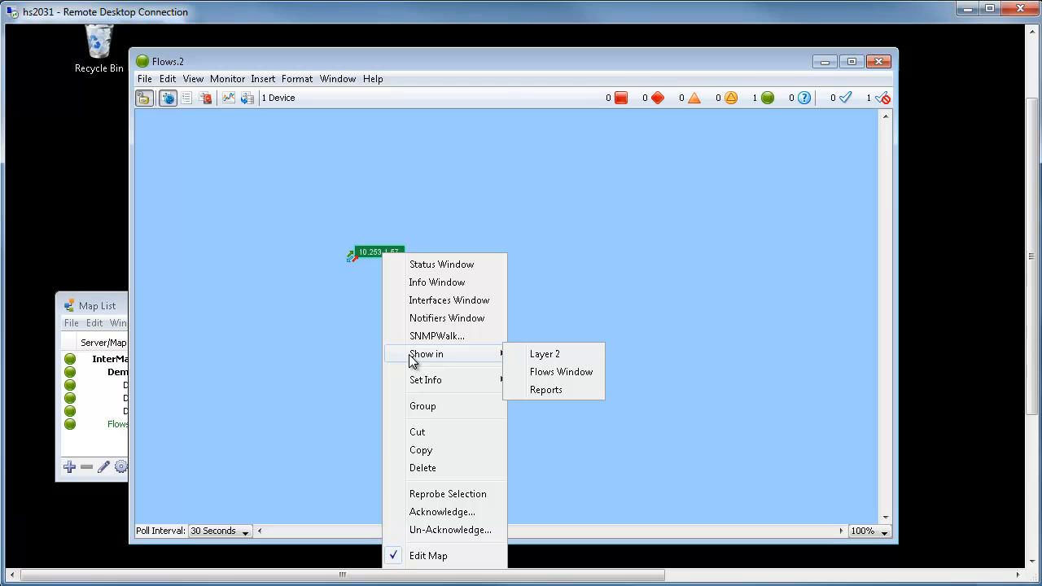
pyautogui.moveTo(498, 366)
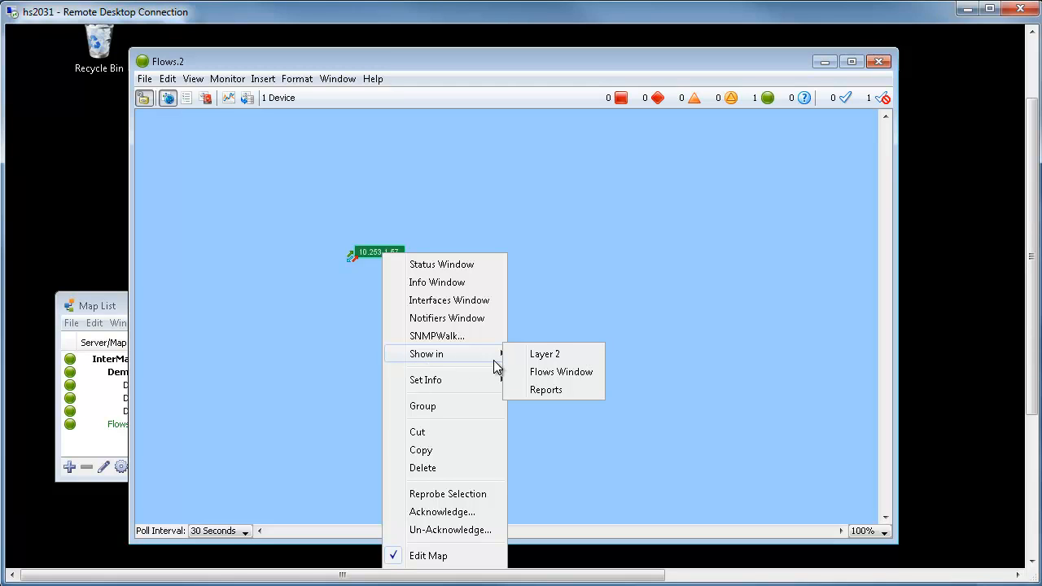
pyautogui.moveTo(560, 371)
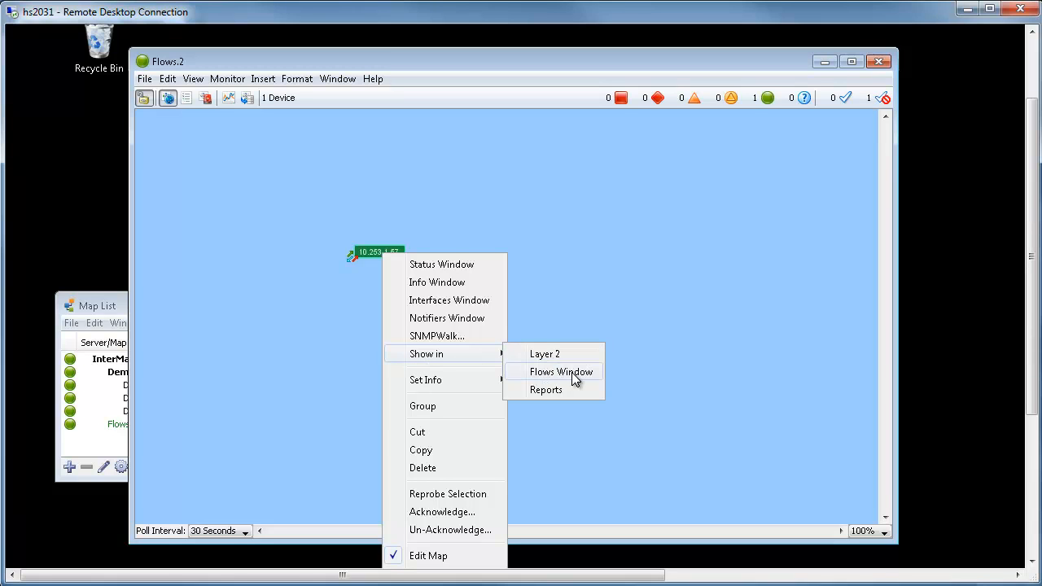
pyautogui.click(563, 371)
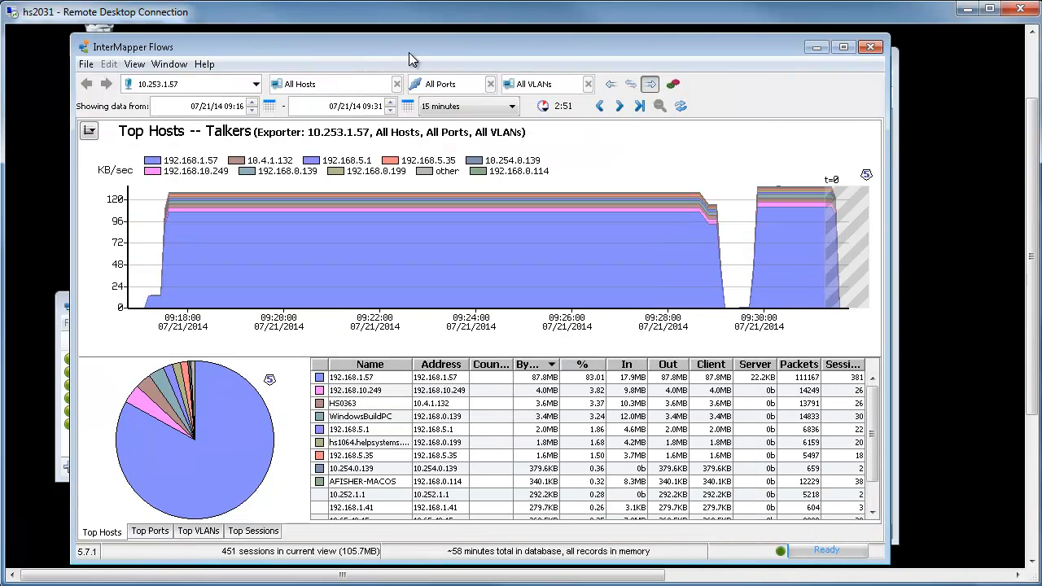
pyautogui.moveTo(364, 407)
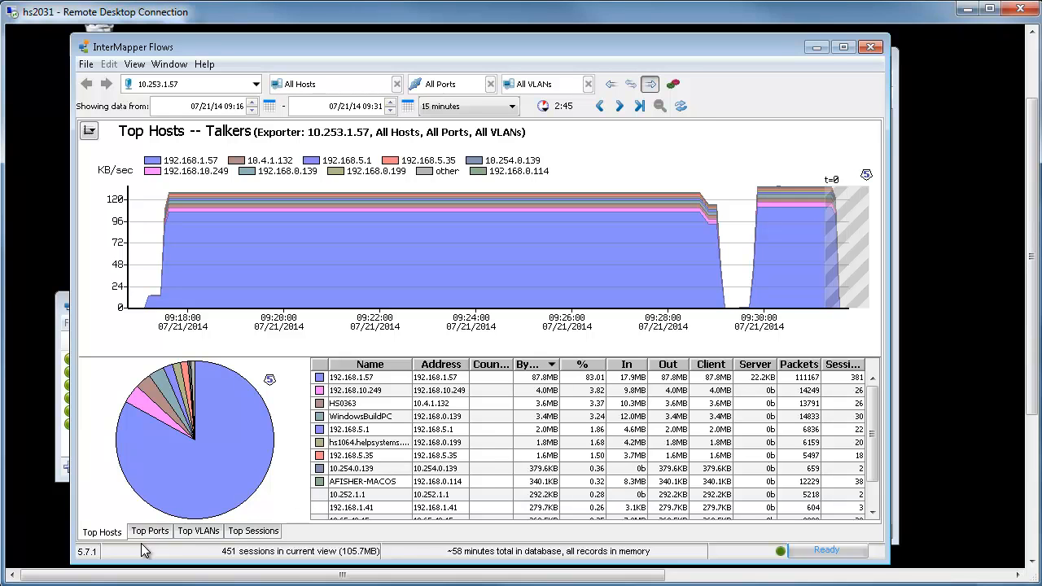
# - View the Top Ports and Top VLANs breakdowns for exporter 10.253.1.57
pyautogui.click(150, 531)
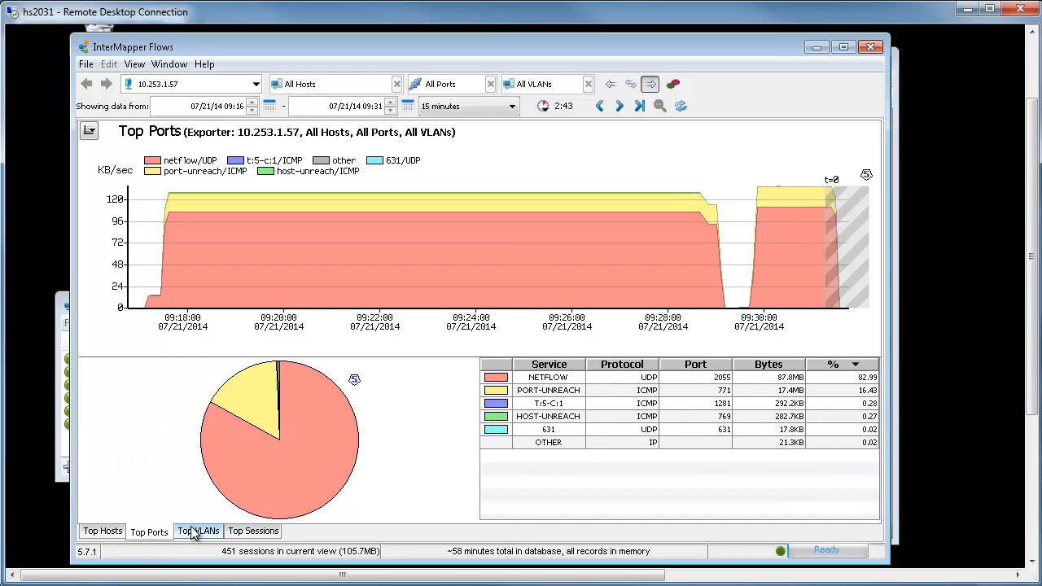
pyautogui.click(254, 531)
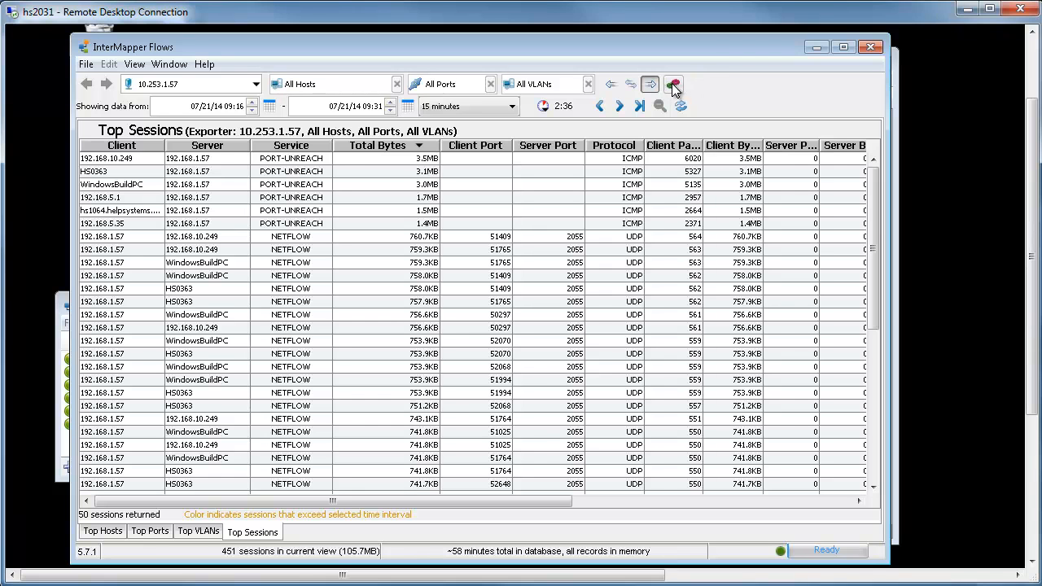
# - Browse the Exporters and Advanced settings, cancel unchanged, and return to the Top Hosts chart
pyautogui.click(674, 84)
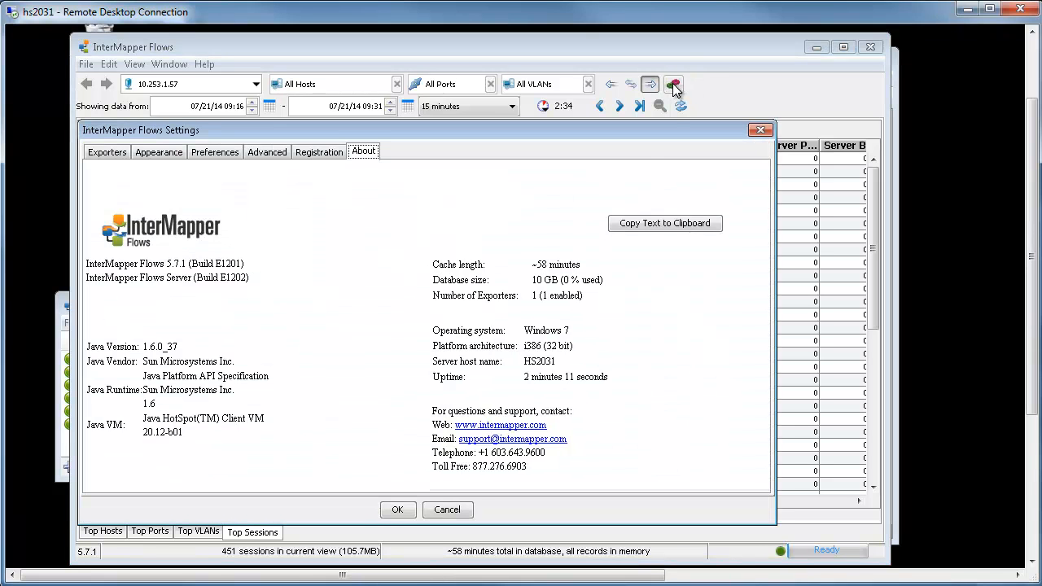
pyautogui.click(107, 151)
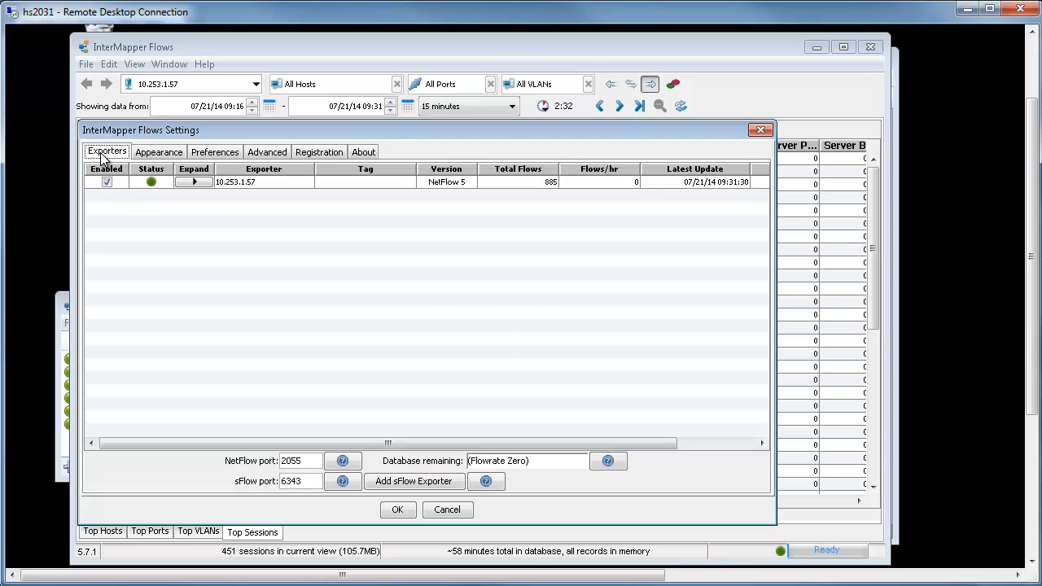
pyautogui.moveTo(215, 237)
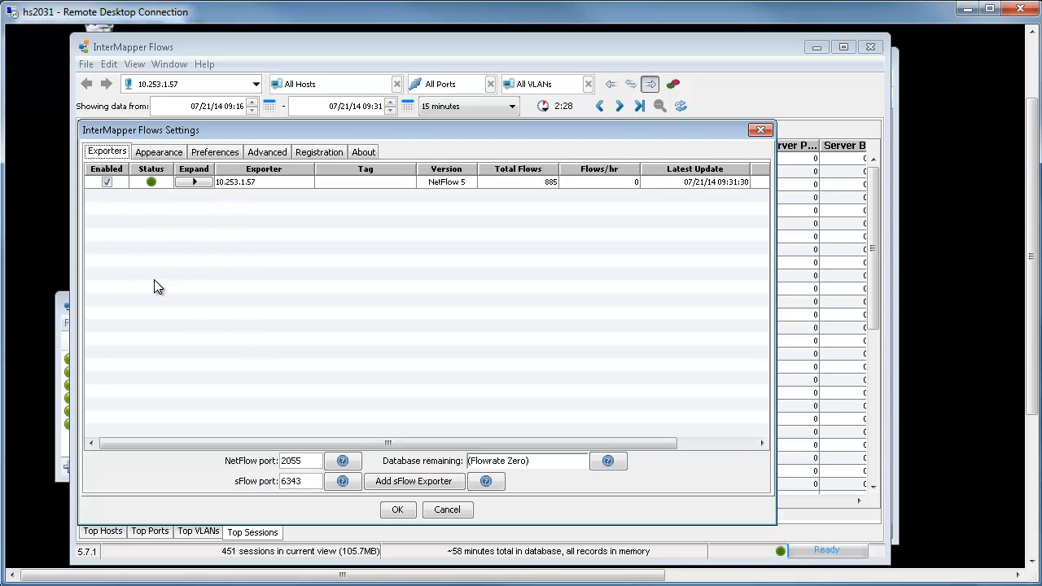
pyautogui.moveTo(179, 199)
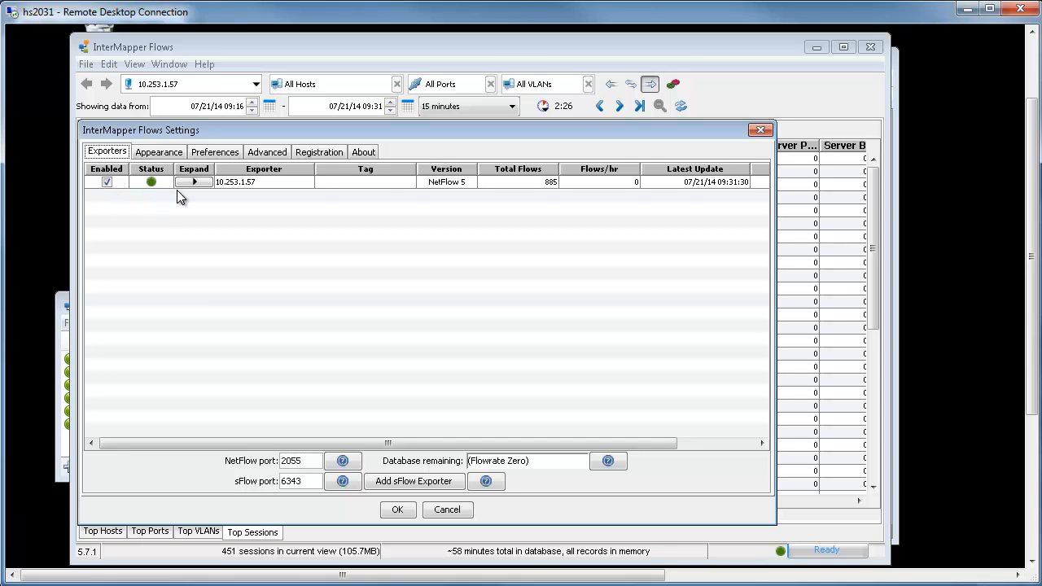
pyautogui.moveTo(283, 179)
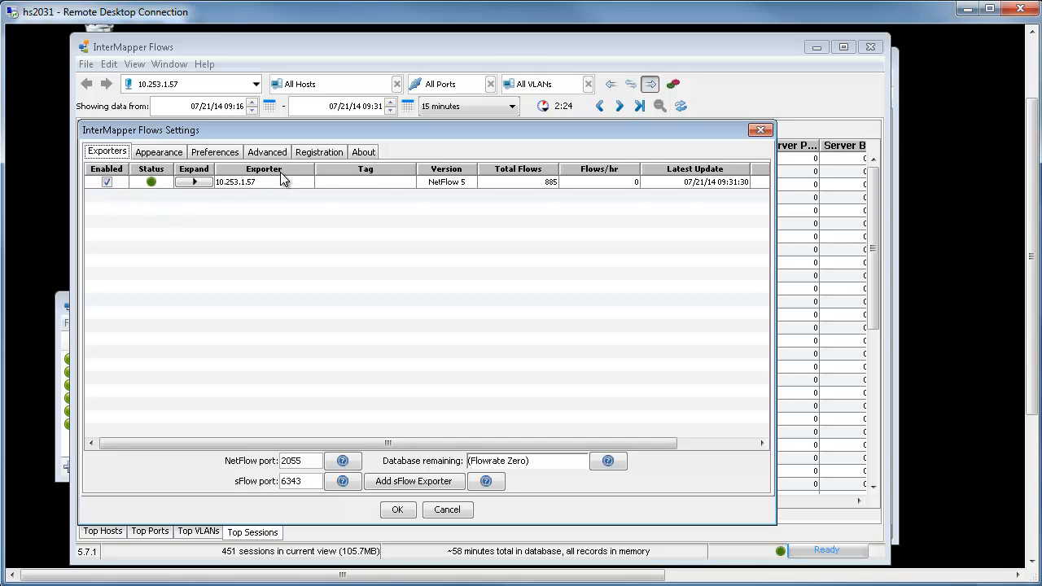
pyautogui.click(267, 151)
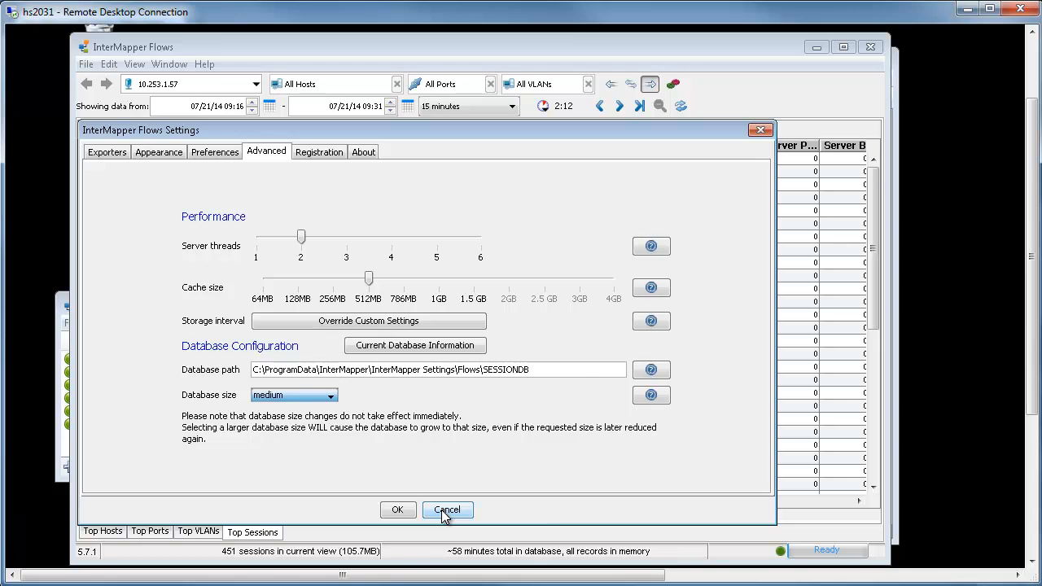
pyautogui.click(446, 509)
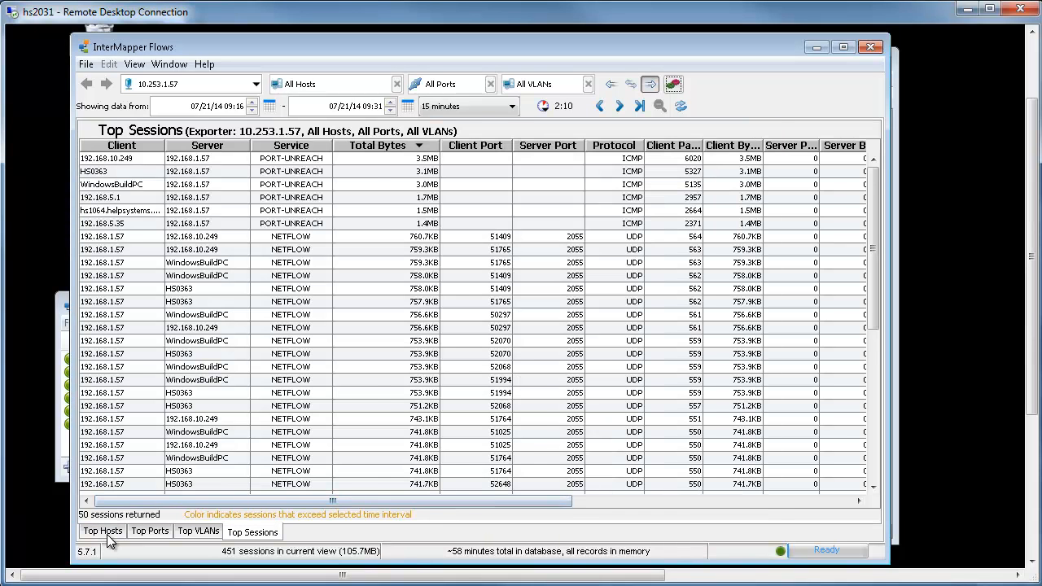
pyautogui.click(101, 530)
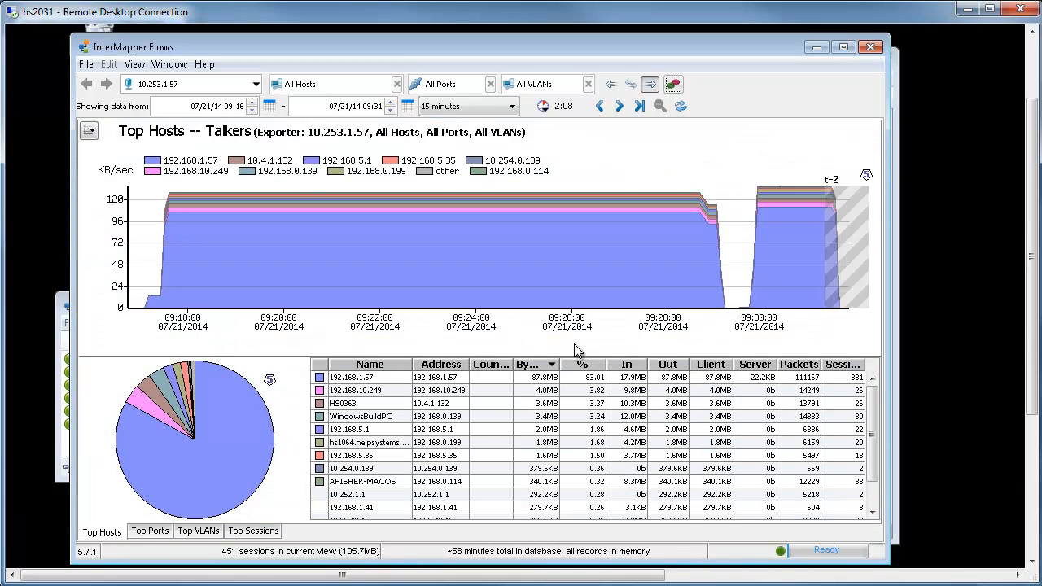